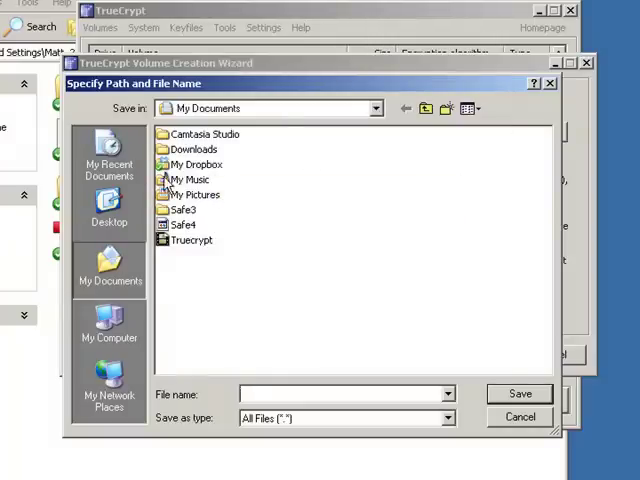
# Choose the My Dropbox folder as the save location for the new volume file
pyautogui.click(520, 392)
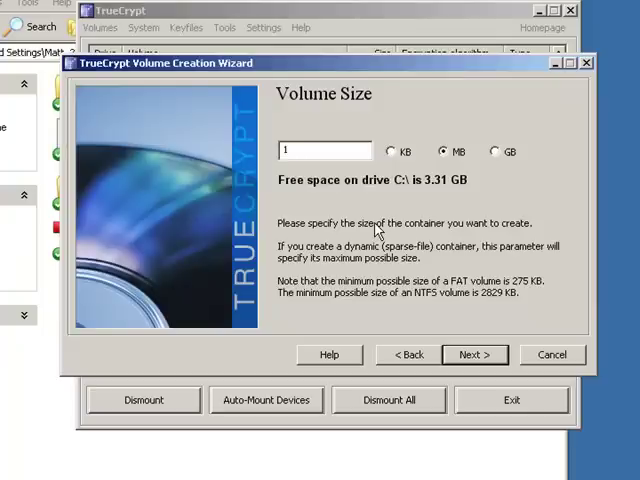
# Accept a 1 MB volume size and continue to the next wizard page
pyautogui.click(474, 354)
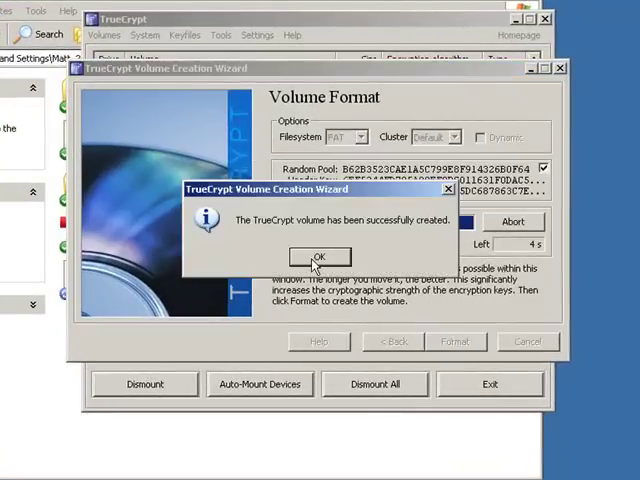
# Acknowledge the message confirming the volume was created successfully
pyautogui.click(320, 256)
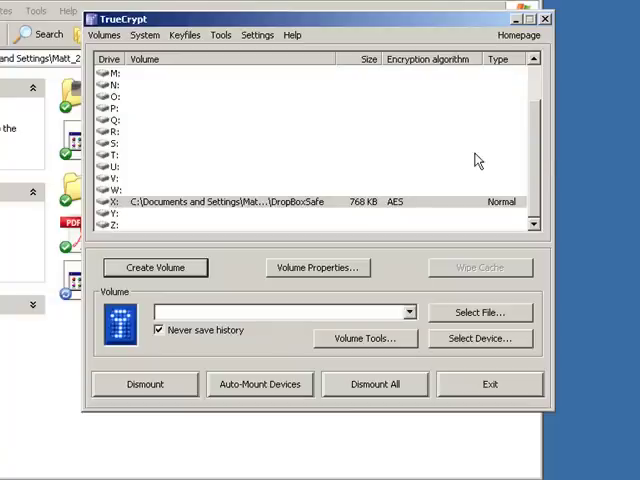